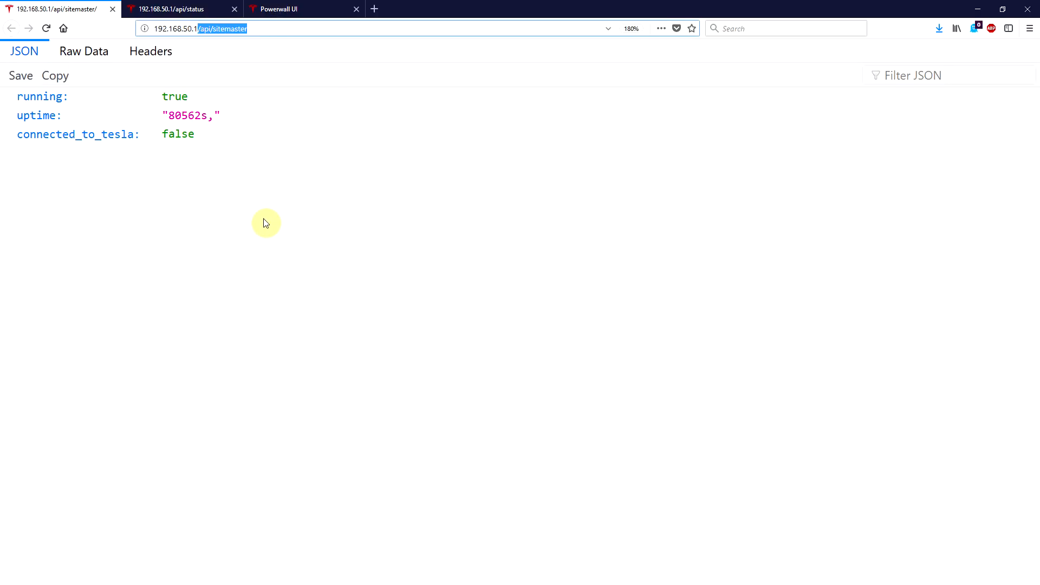
Step: Review the sitemaster, status and power flow tabs, then open 192.168.50.1/api/meters/aggregates
{"action": "left_click", "coordinate": [304, 9]}
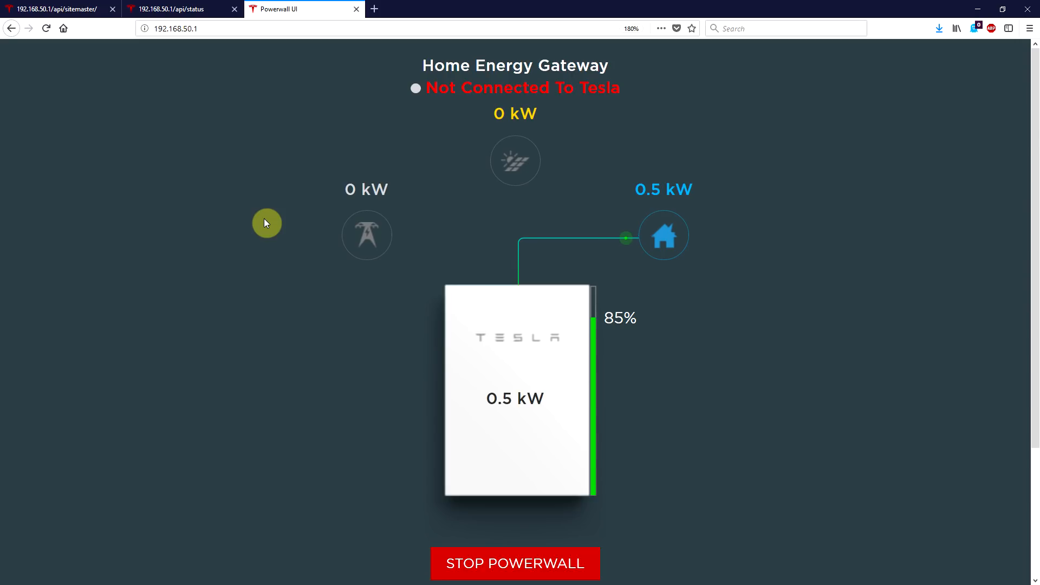
{"action": "mouse_move", "coordinate": [496, 358]}
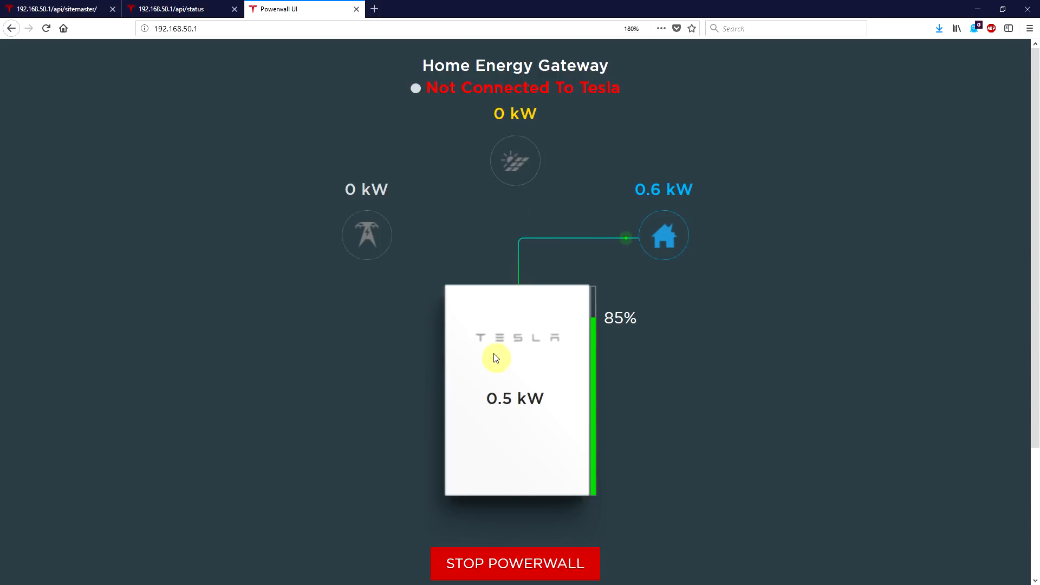
{"action": "mouse_move", "coordinate": [204, 369]}
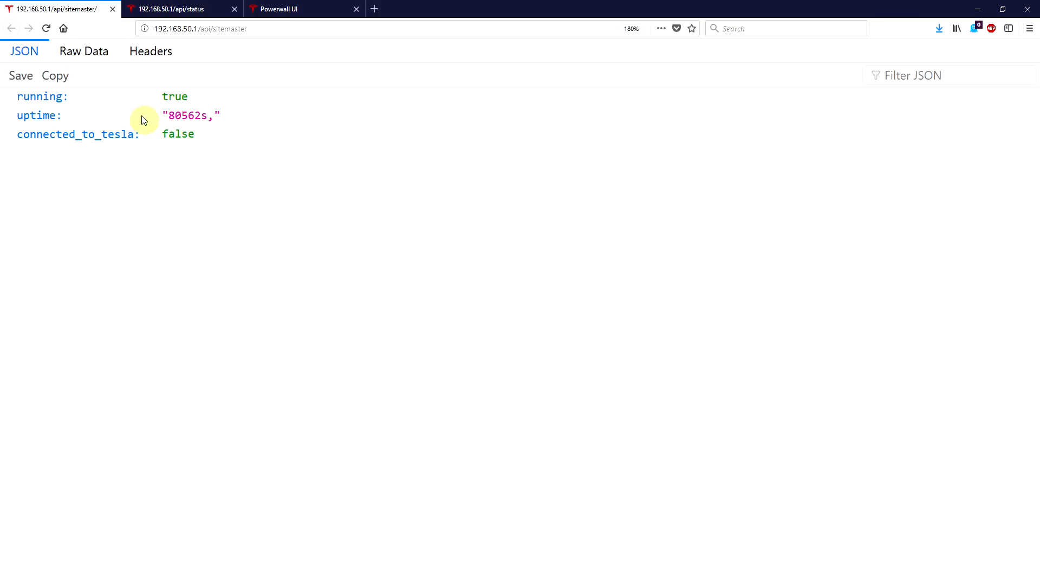
{"action": "mouse_move", "coordinate": [166, 179]}
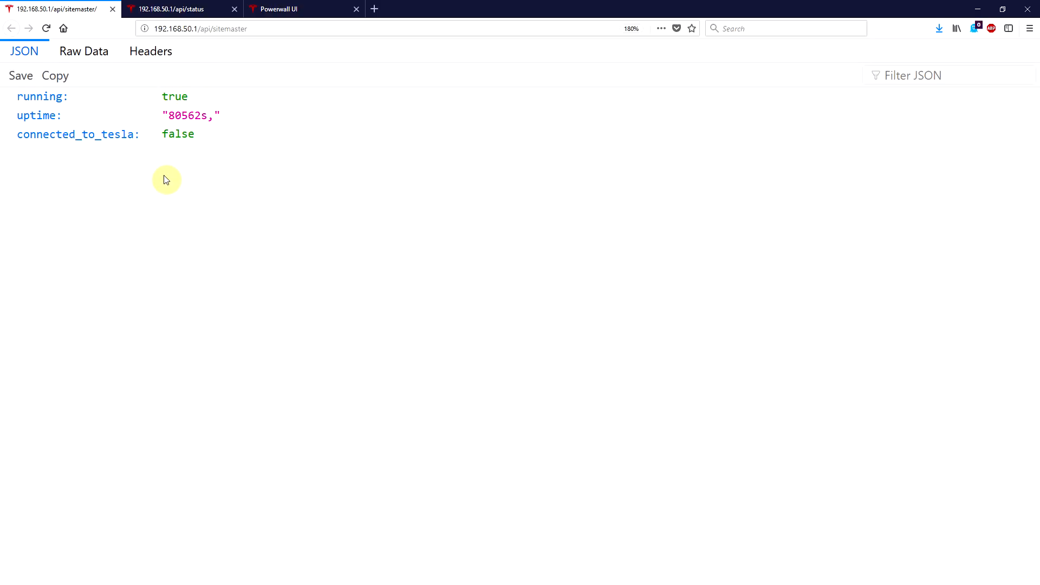
{"action": "mouse_move", "coordinate": [144, 241]}
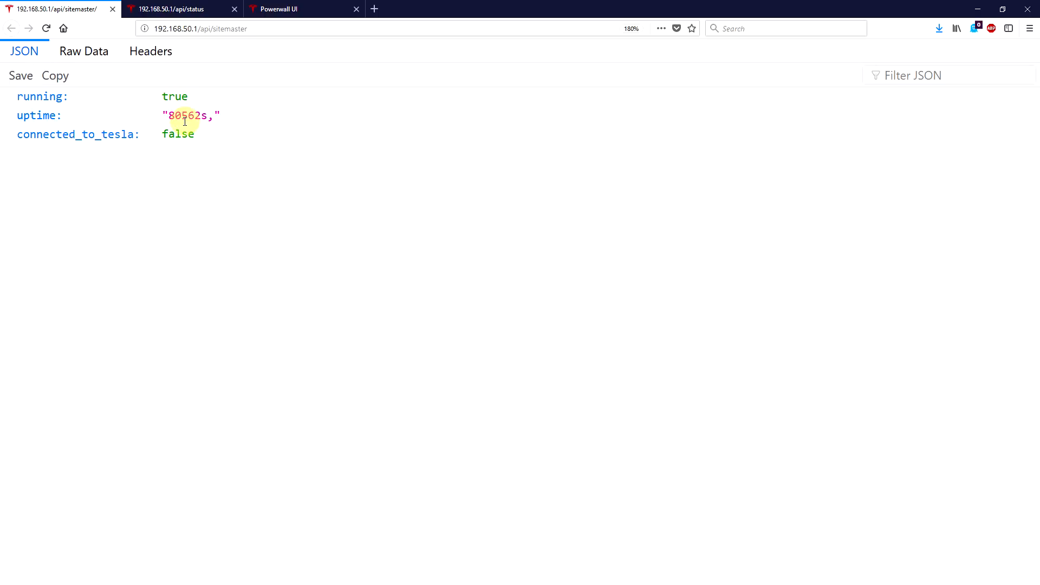
{"action": "left_click", "coordinate": [177, 8]}
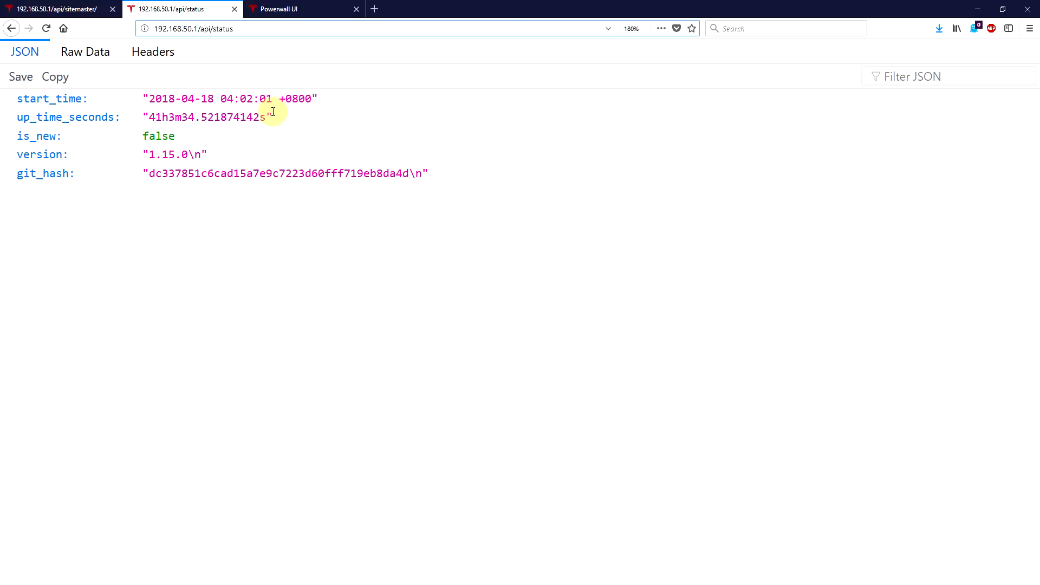
{"action": "mouse_move", "coordinate": [121, 287]}
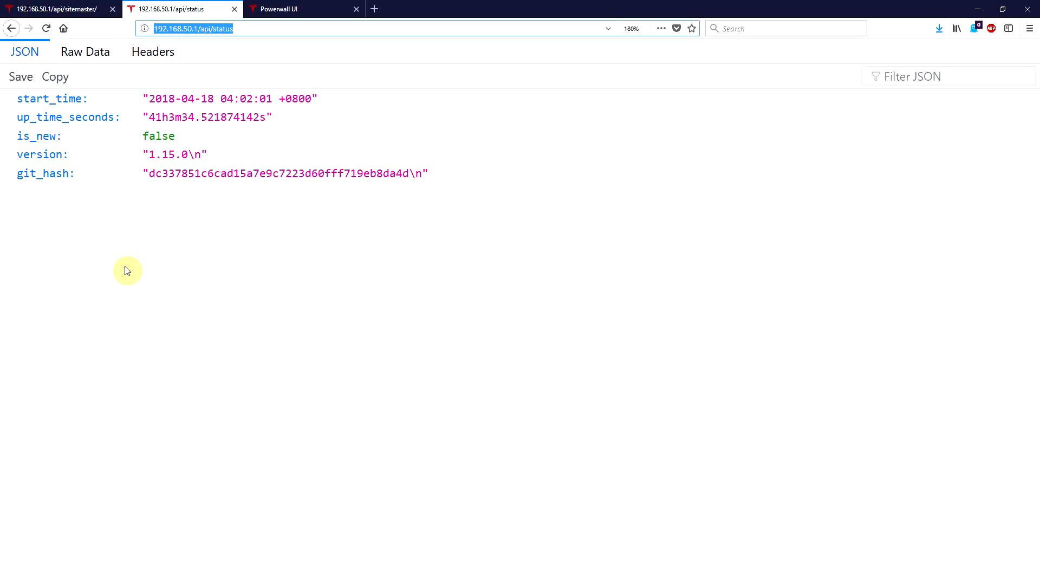
{"action": "left_click", "coordinate": [304, 8]}
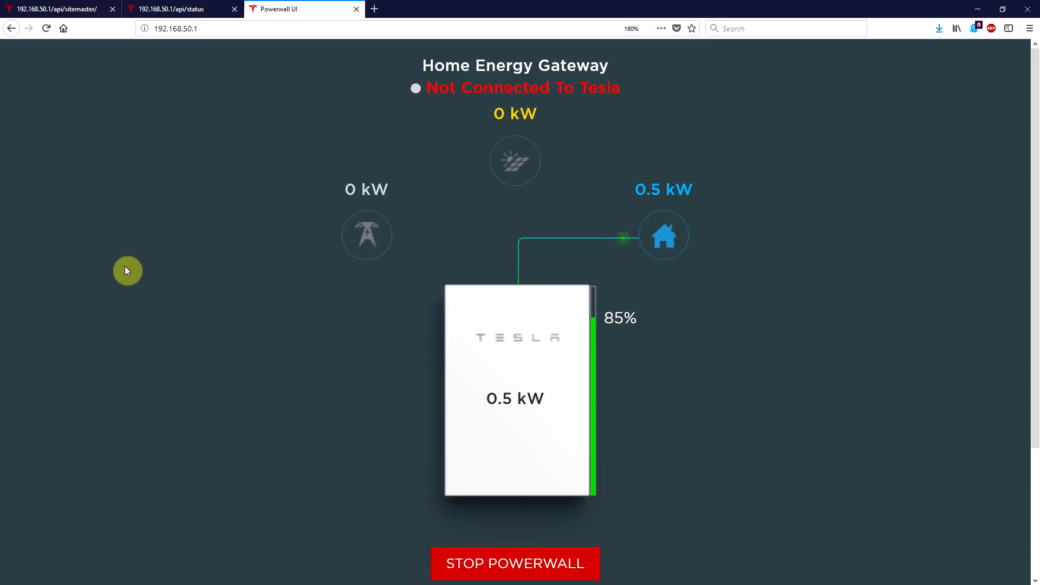
{"action": "scroll", "scroll_direction": "down", "scroll_amount": 3}
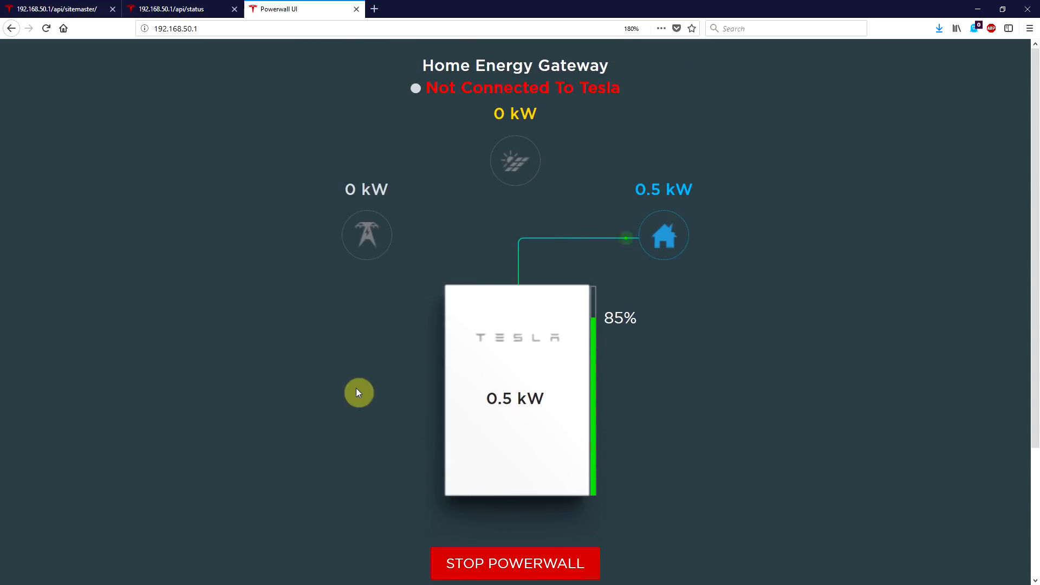
{"action": "mouse_move", "coordinate": [190, 292]}
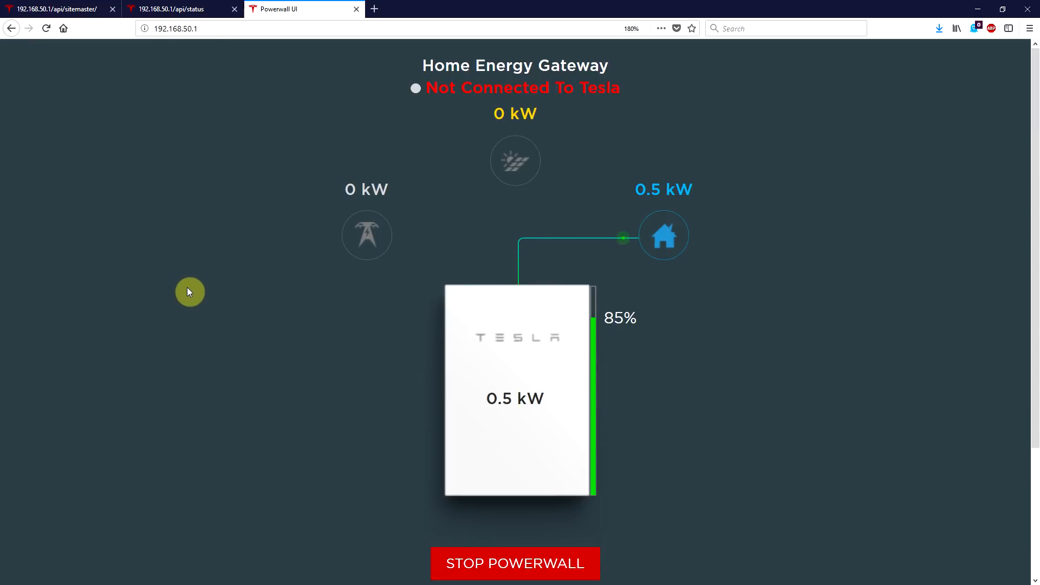
{"action": "mouse_move", "coordinate": [453, 510]}
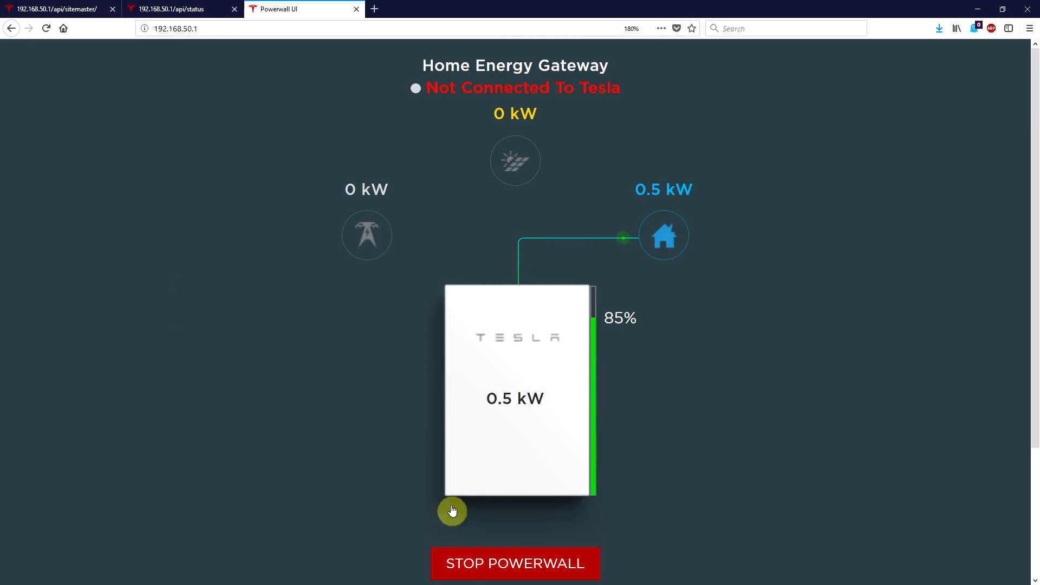
{"action": "left_click", "coordinate": [56, 9]}
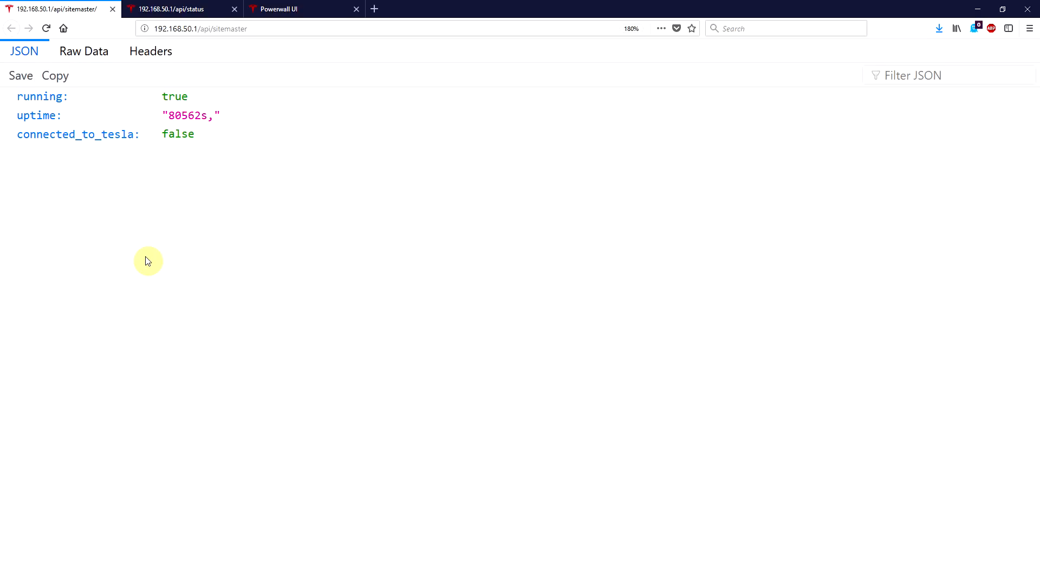
{"action": "left_click", "coordinate": [177, 9]}
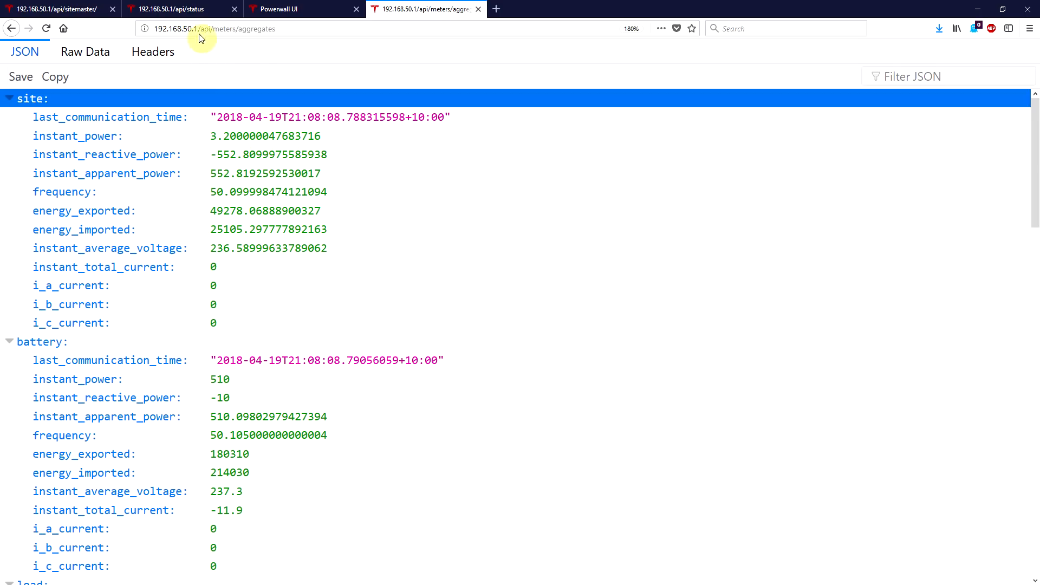
{"action": "left_click", "coordinate": [279, 28]}
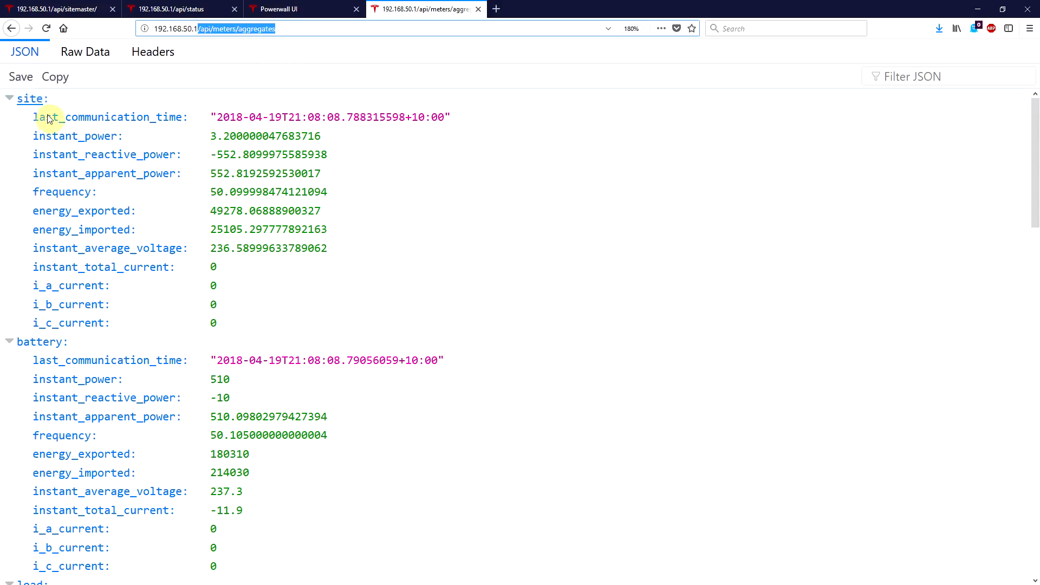
{"action": "scroll", "scroll_direction": "down", "scroll_amount": 3}
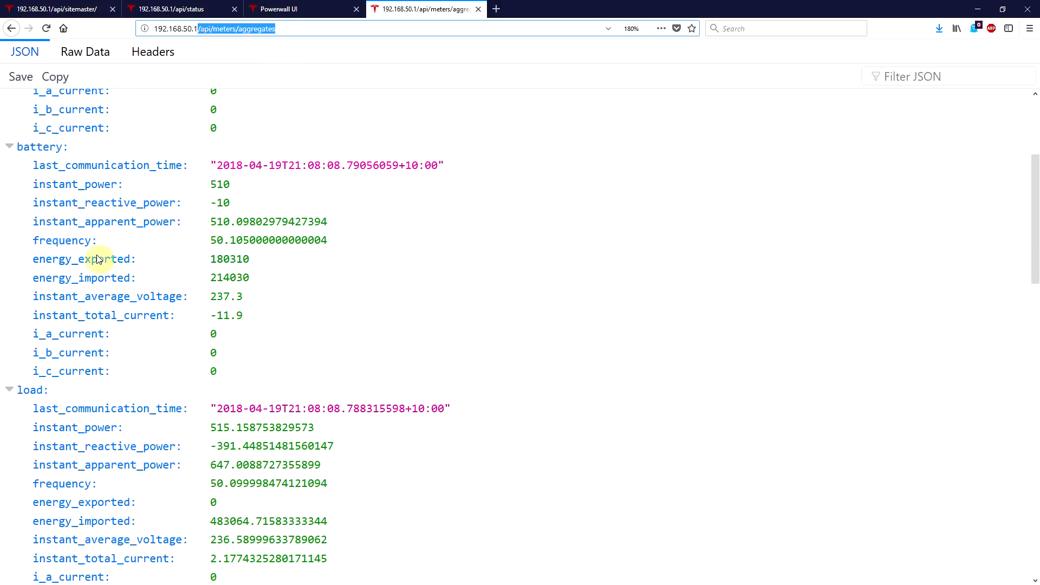
{"action": "double_click", "coordinate": [82, 259]}
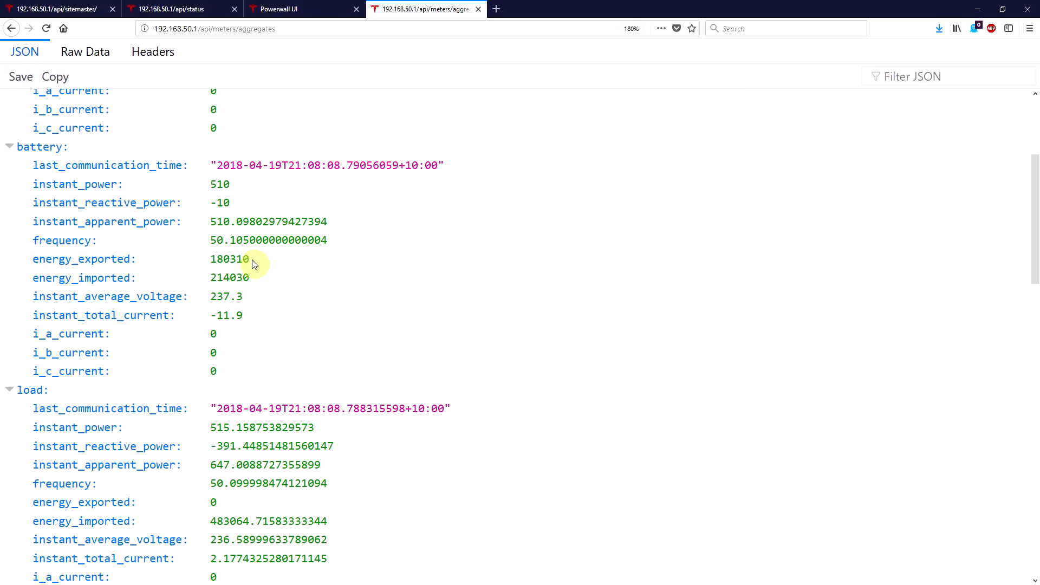
{"action": "mouse_move", "coordinate": [270, 264]}
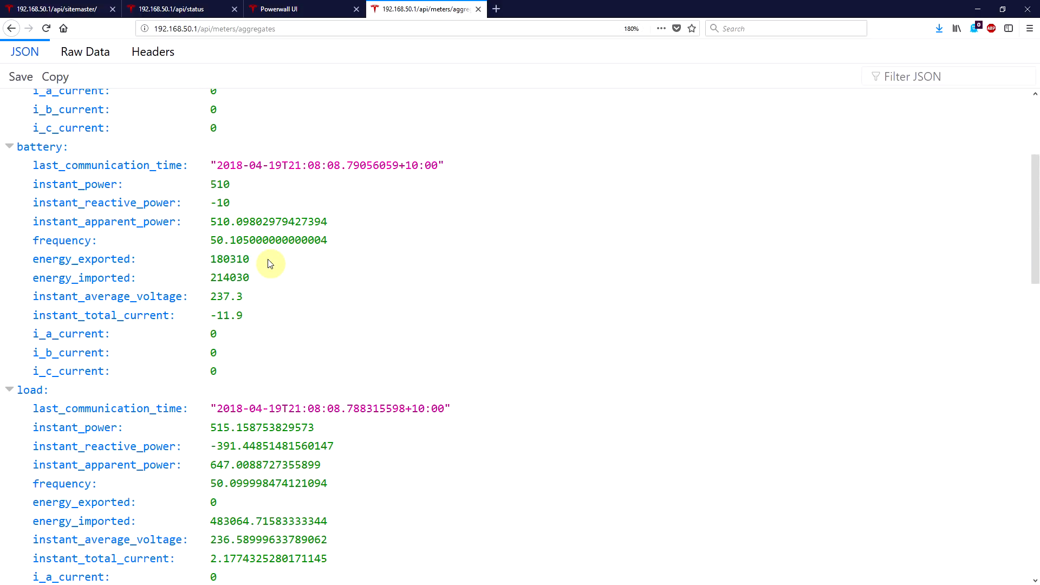
{"action": "left_click", "coordinate": [265, 260]}
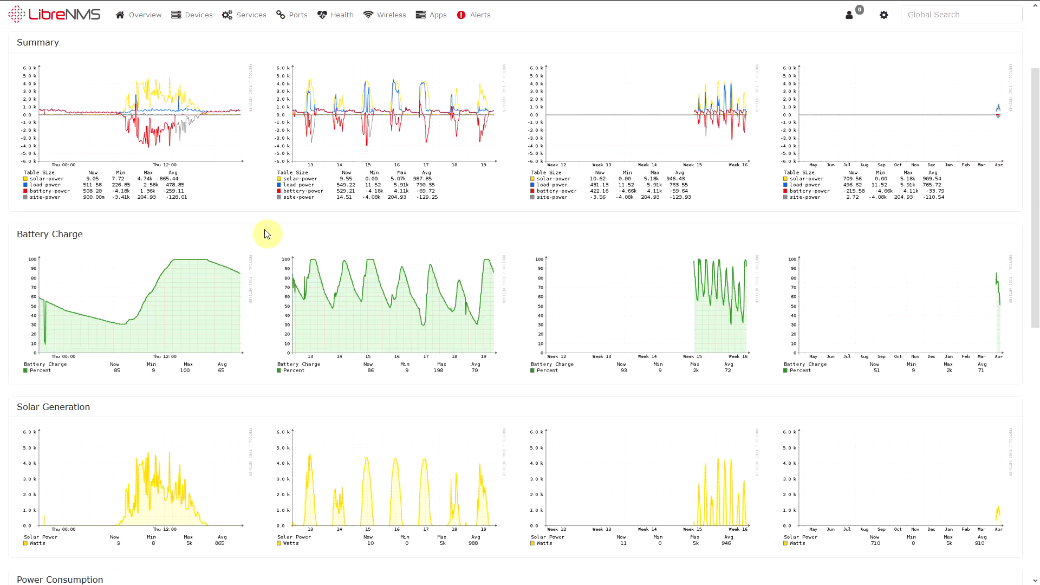
{"action": "mouse_move", "coordinate": [128, 283]}
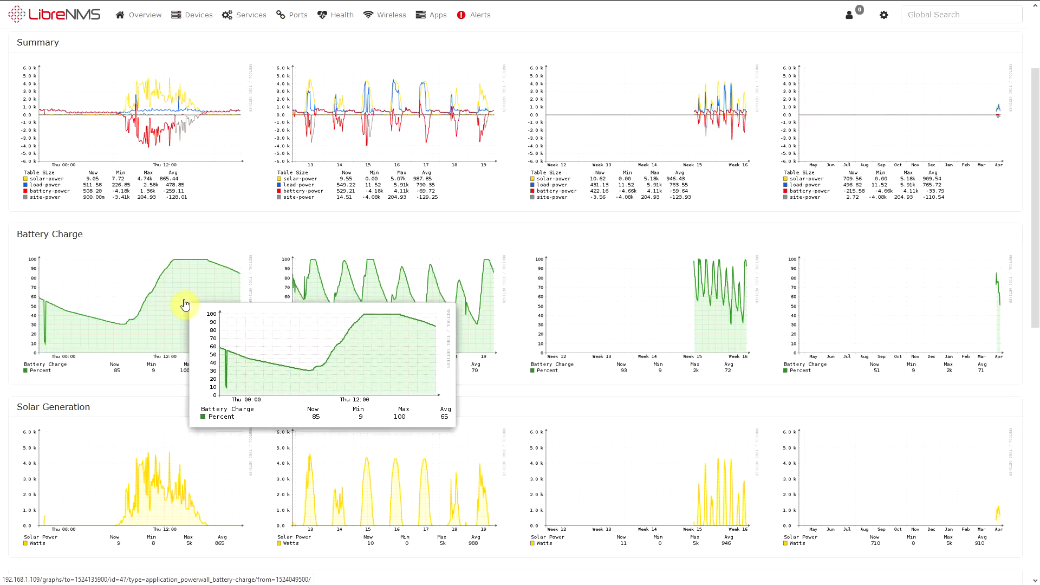
{"action": "mouse_move", "coordinate": [199, 309]}
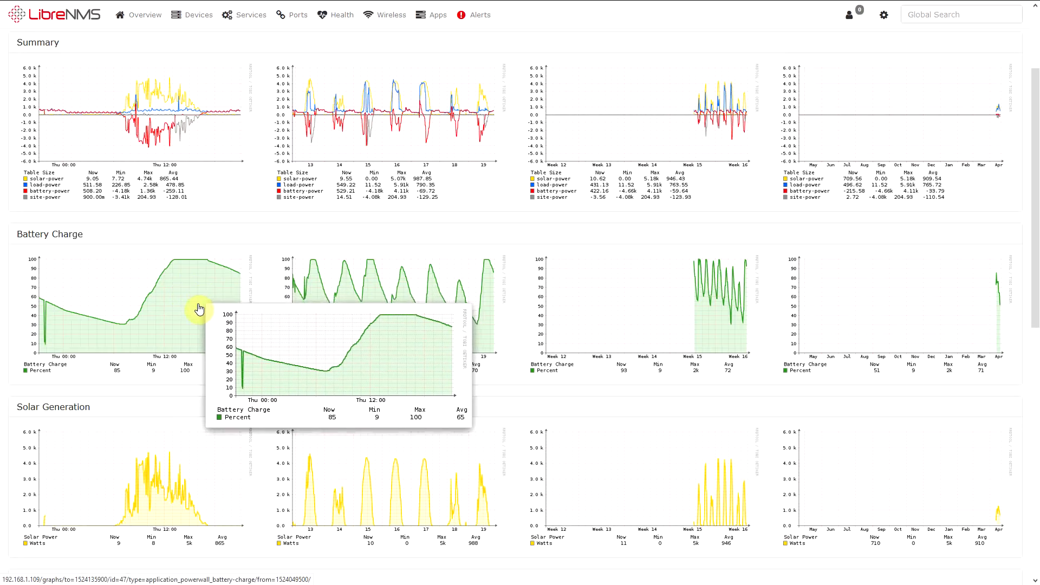
{"action": "mouse_move", "coordinate": [165, 135]}
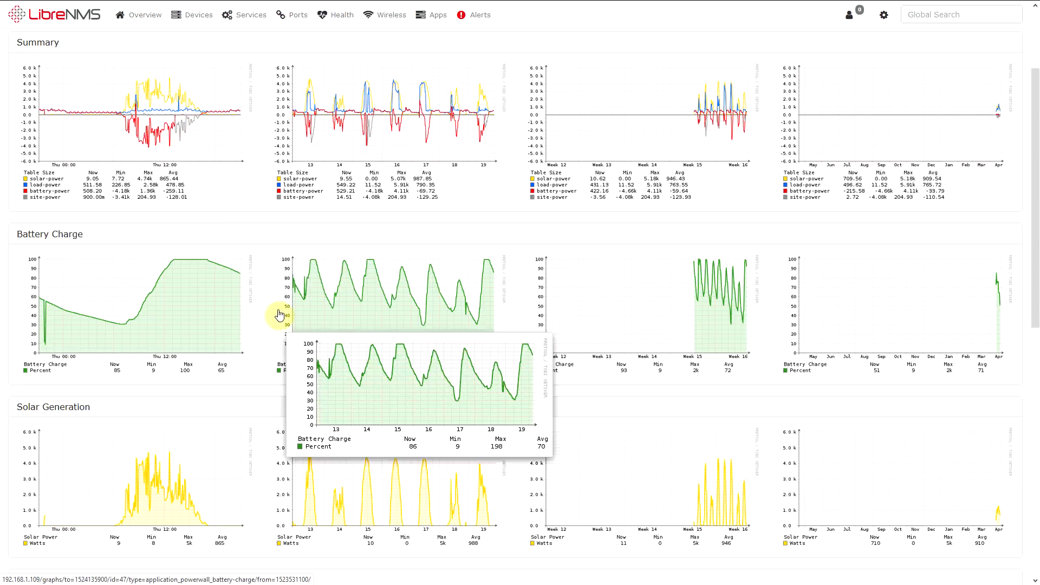
{"action": "scroll", "scroll_direction": "down", "scroll_amount": 3}
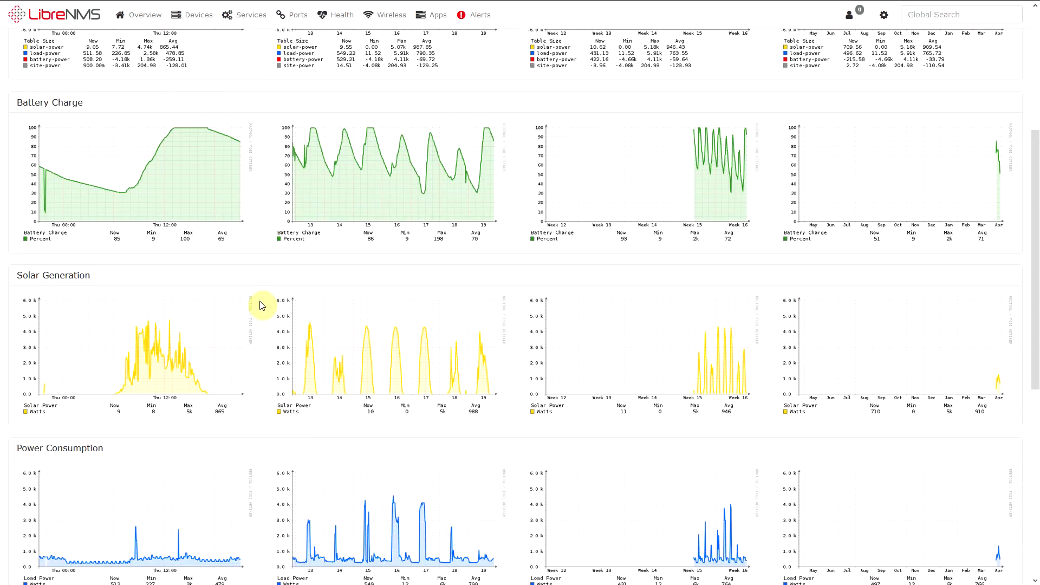
{"action": "scroll", "scroll_direction": "down", "scroll_amount": 3}
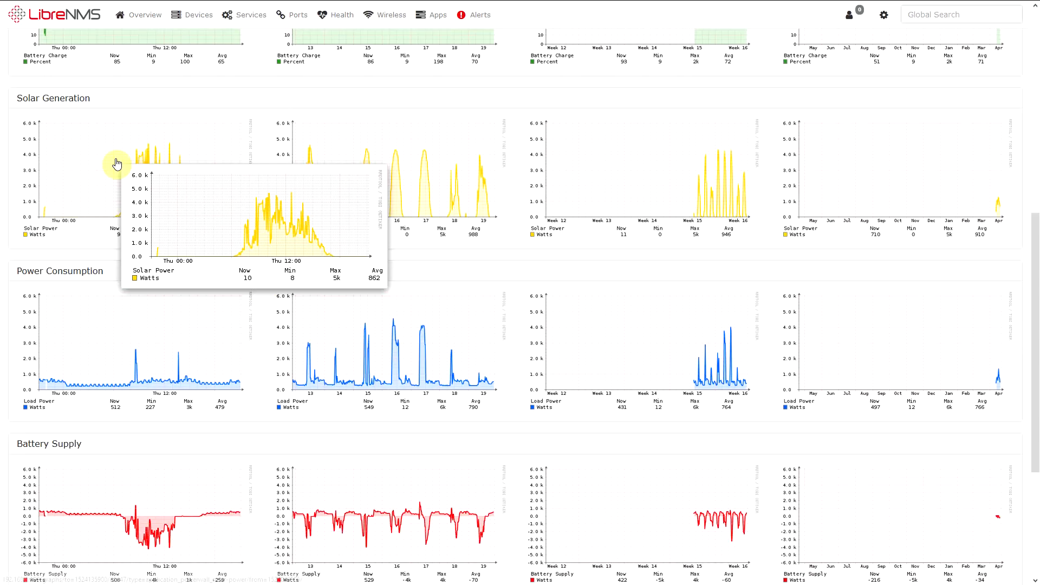
{"action": "mouse_move", "coordinate": [425, 183]}
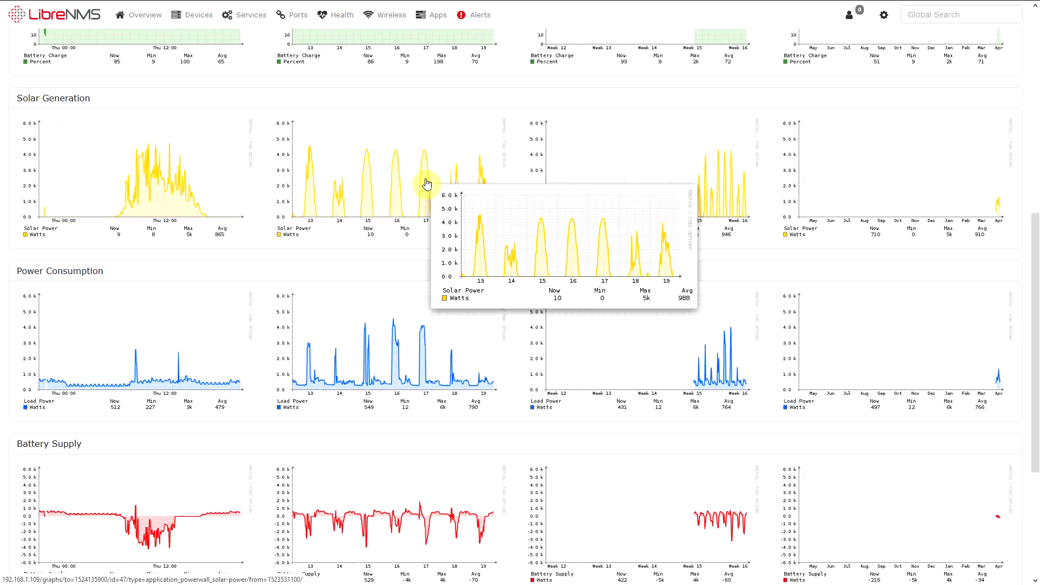
{"action": "mouse_move", "coordinate": [564, 285]}
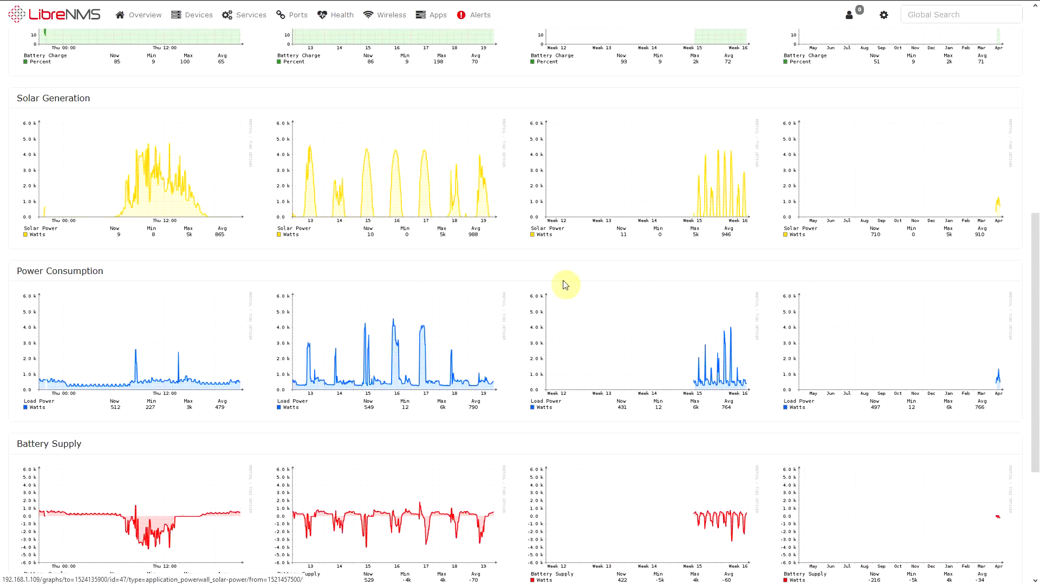
{"action": "scroll", "scroll_direction": "down", "scroll_amount": 3}
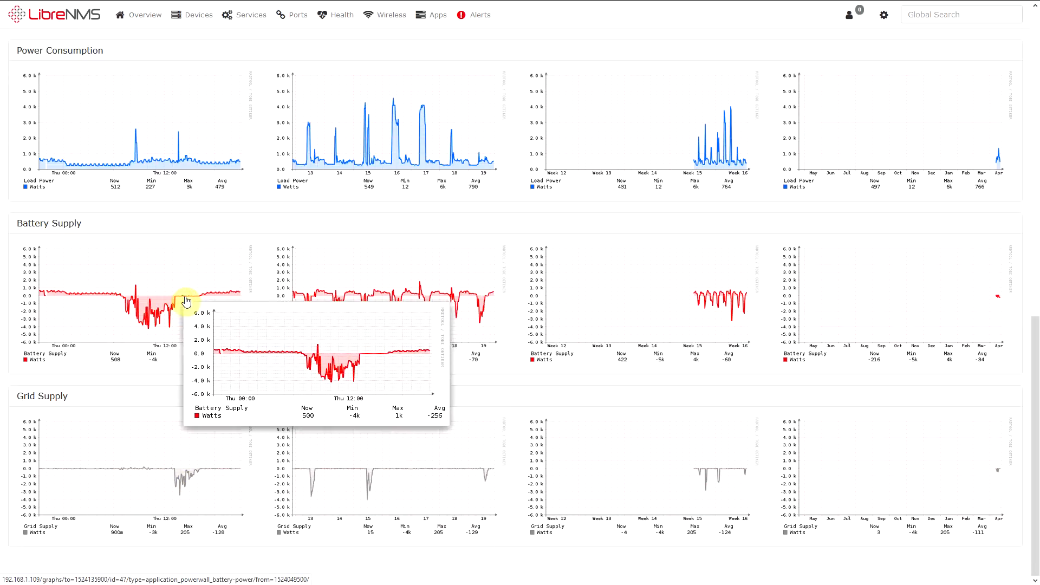
{"action": "mouse_move", "coordinate": [213, 452]}
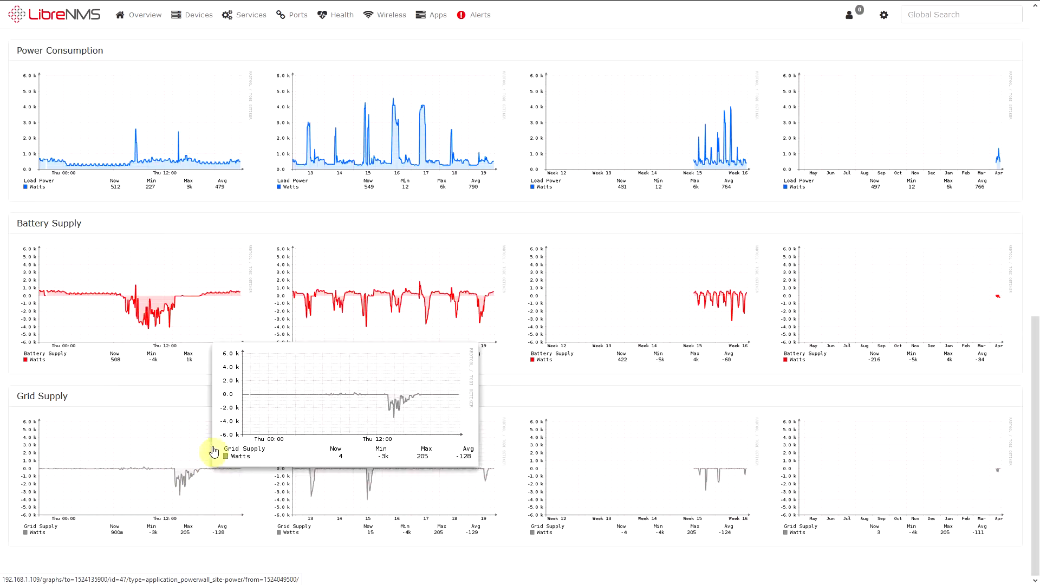
{"action": "scroll", "scroll_direction": "down", "scroll_amount": 3}
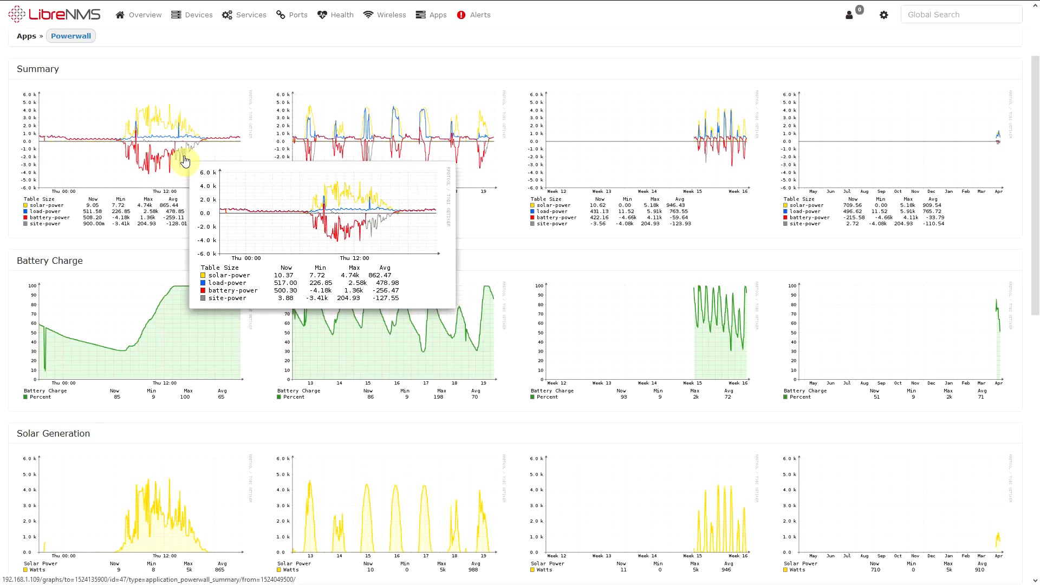
{"action": "mouse_move", "coordinate": [265, 259]}
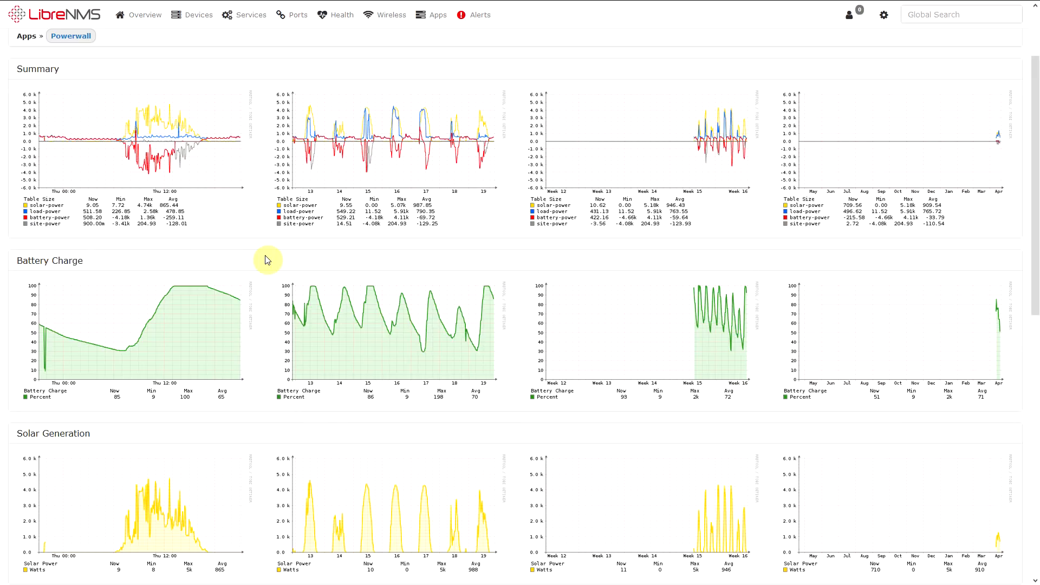
{"action": "mouse_move", "coordinate": [414, 306]}
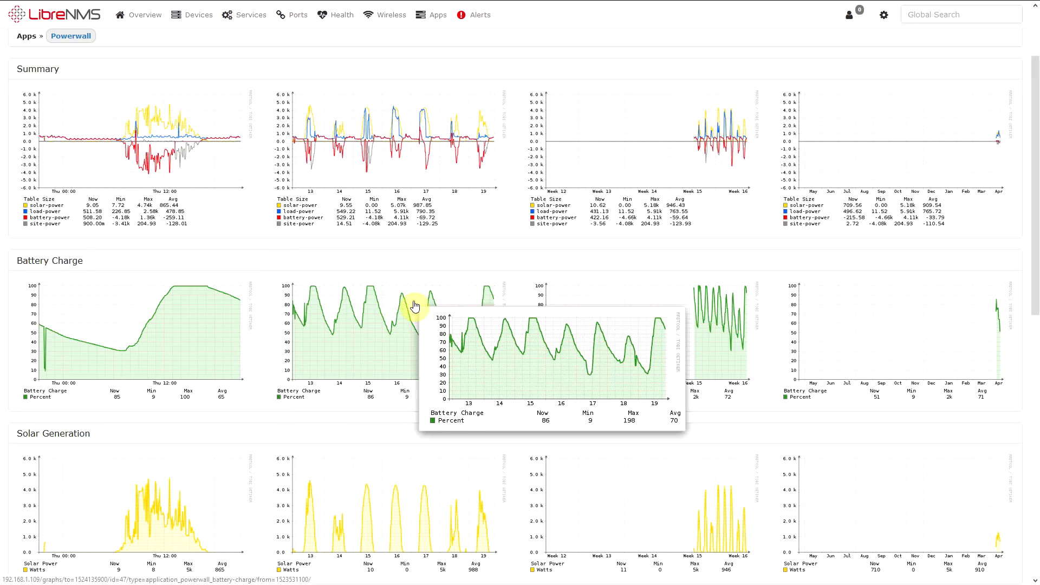
{"action": "mouse_move", "coordinate": [262, 258]}
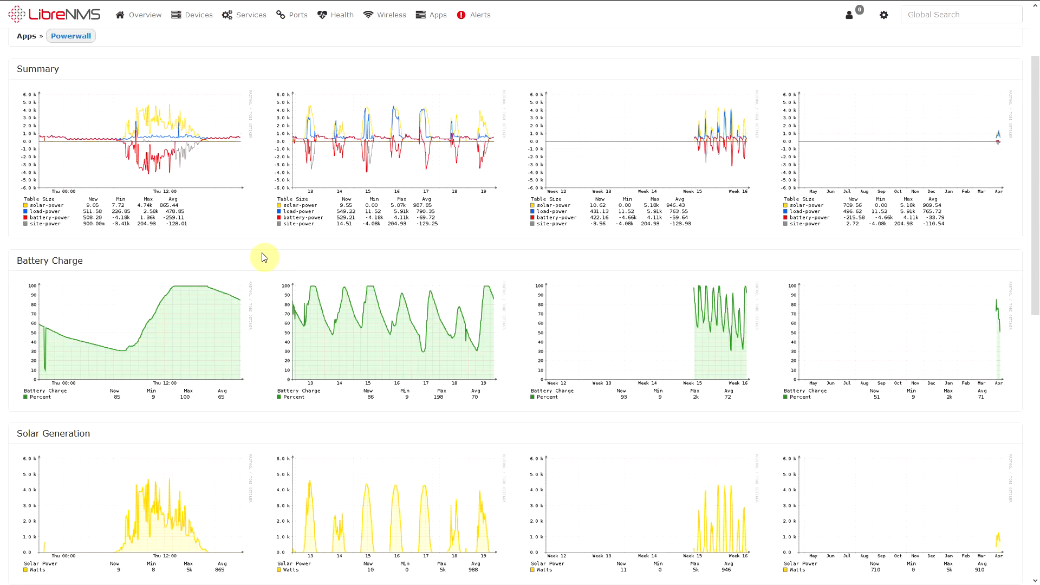
{"action": "mouse_move", "coordinate": [260, 259]}
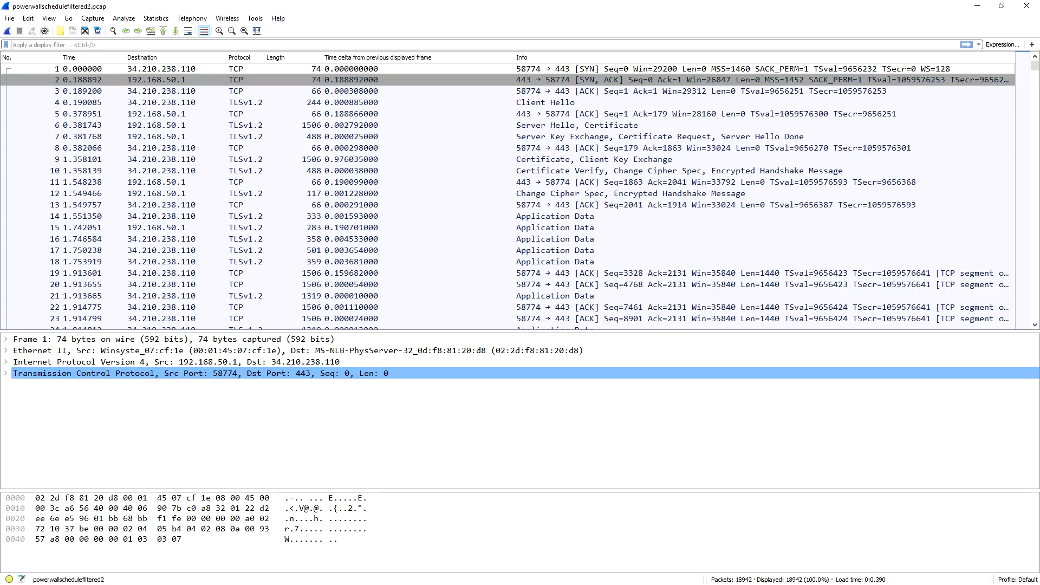
{"action": "mouse_move", "coordinate": [422, 57]}
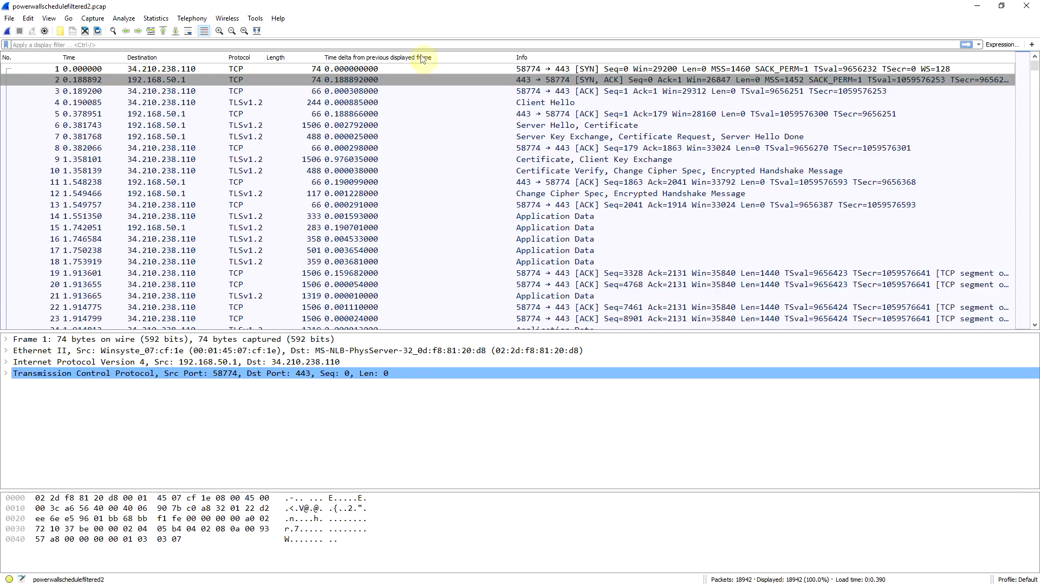
{"action": "mouse_move", "coordinate": [449, 70]}
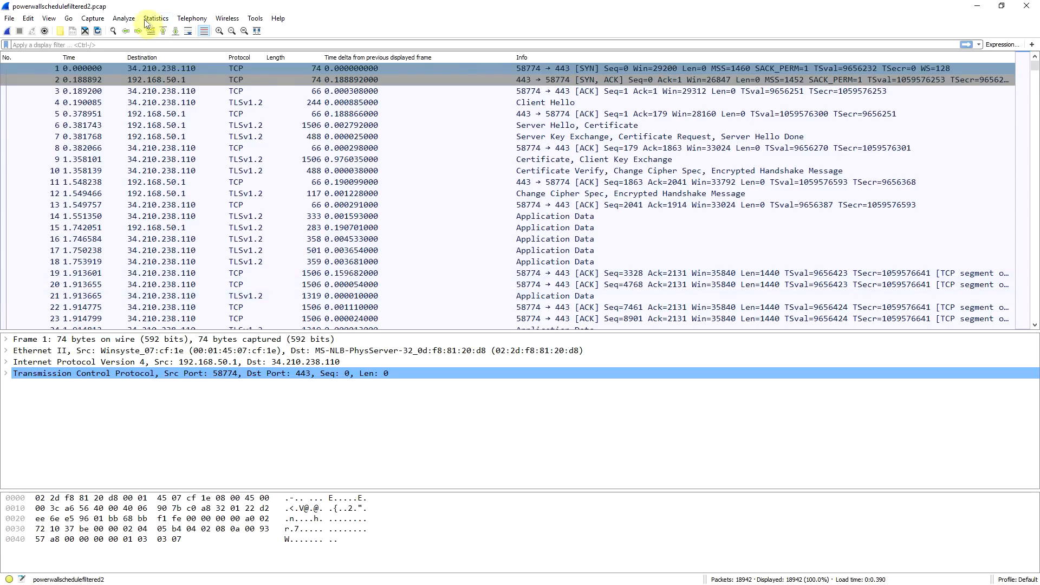
Step: Show Statistics > Endpoints on the IPv4 tab, listing both hosts' packet and byte counts
{"action": "left_click", "coordinate": [155, 18]}
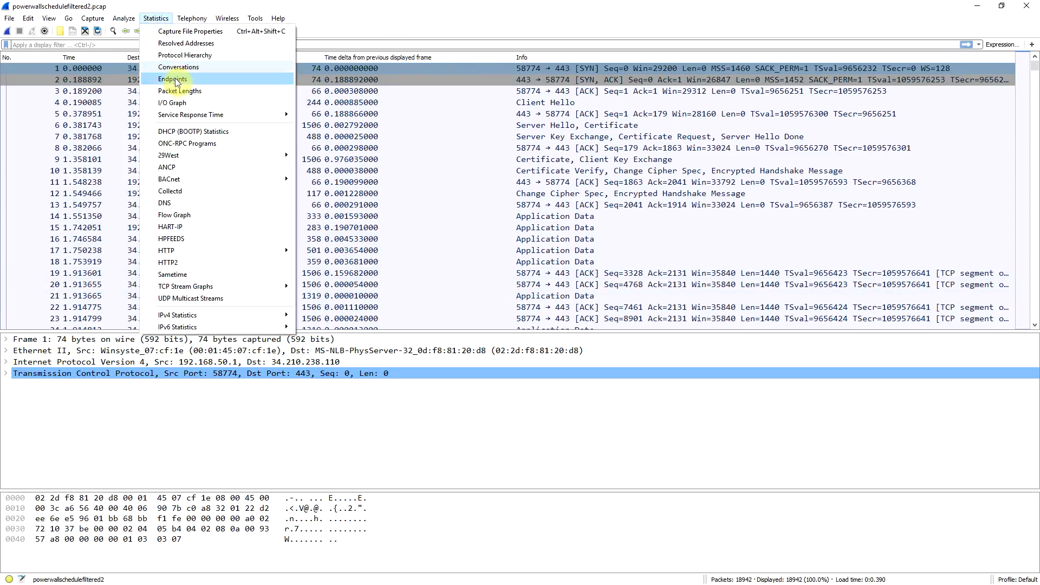
{"action": "left_click", "coordinate": [174, 79]}
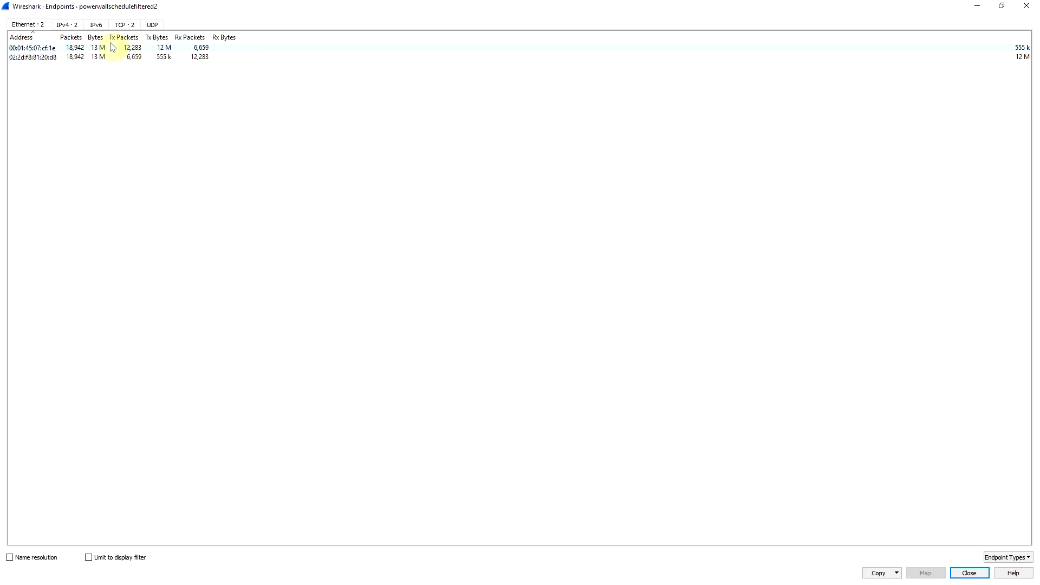
{"action": "left_click", "coordinate": [66, 24]}
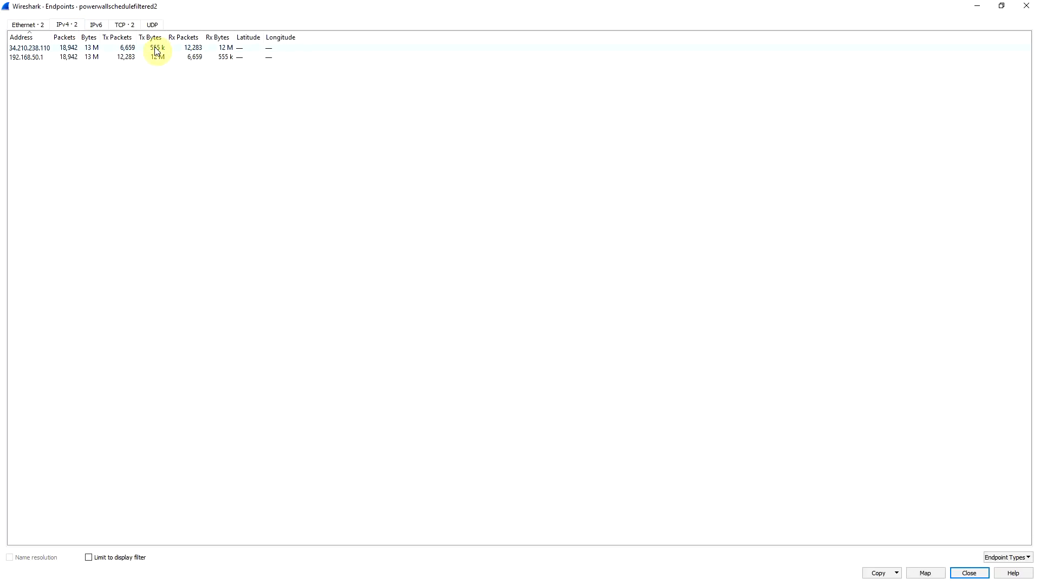
{"action": "left_click", "coordinate": [29, 47]}
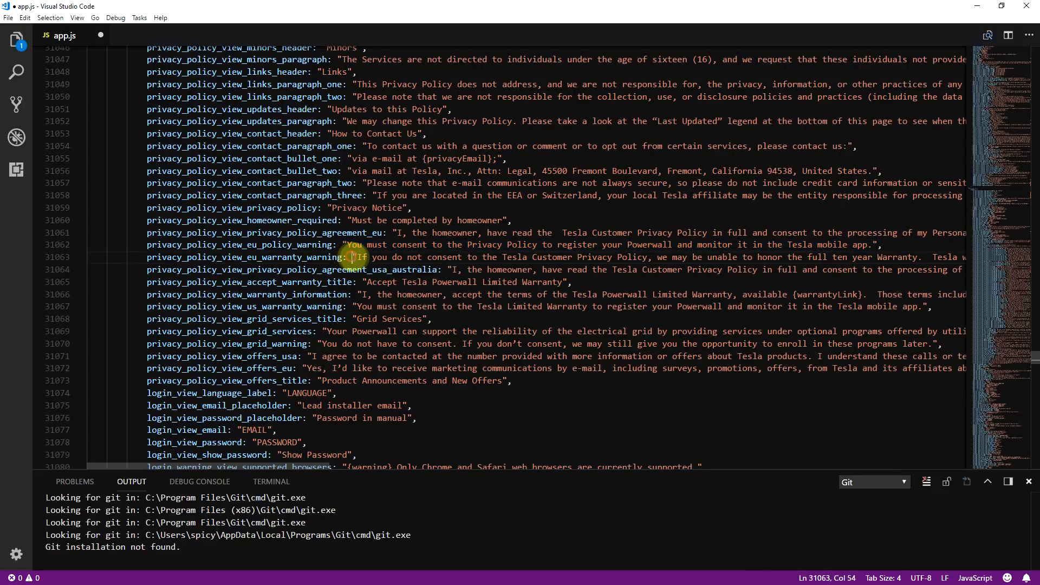
Step: Select the privacy_policy_view_eu_warranty_warning string on line 31063 of app.js
{"action": "left_click_drag", "start_coordinate": [354, 257], "coordinate": [524, 257]}
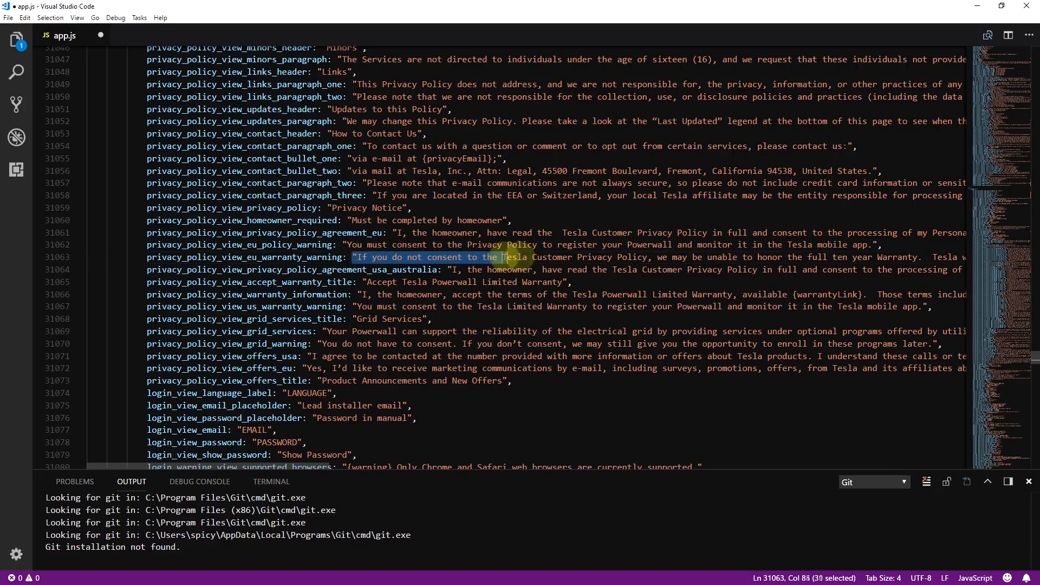
{"action": "left_click_drag", "start_coordinate": [502, 256], "coordinate": [653, 257]}
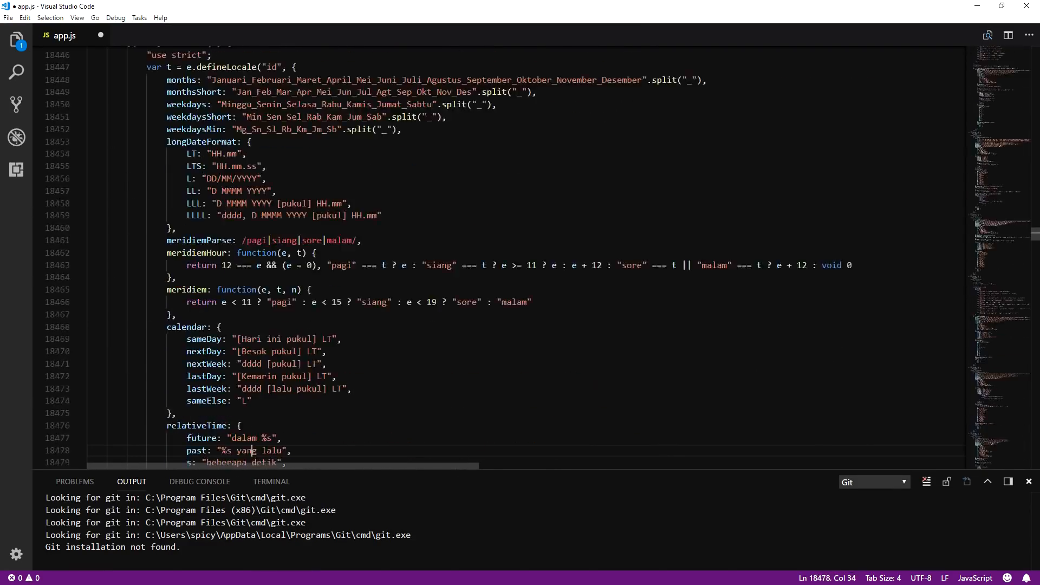
{"action": "scroll", "scroll_direction": "down", "scroll_amount": 3}
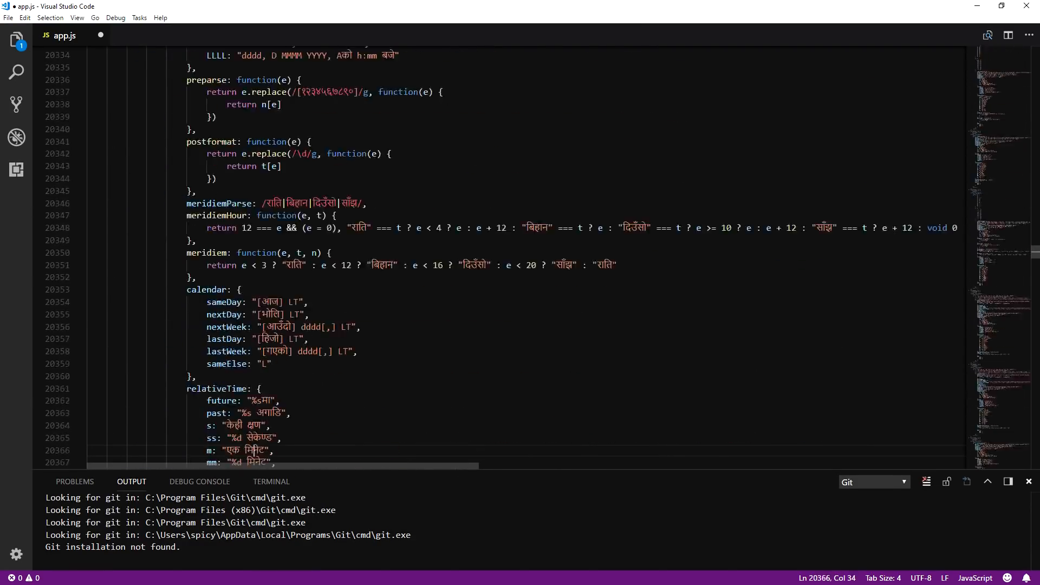
{"action": "scroll", "scroll_direction": "down", "scroll_amount": 3}
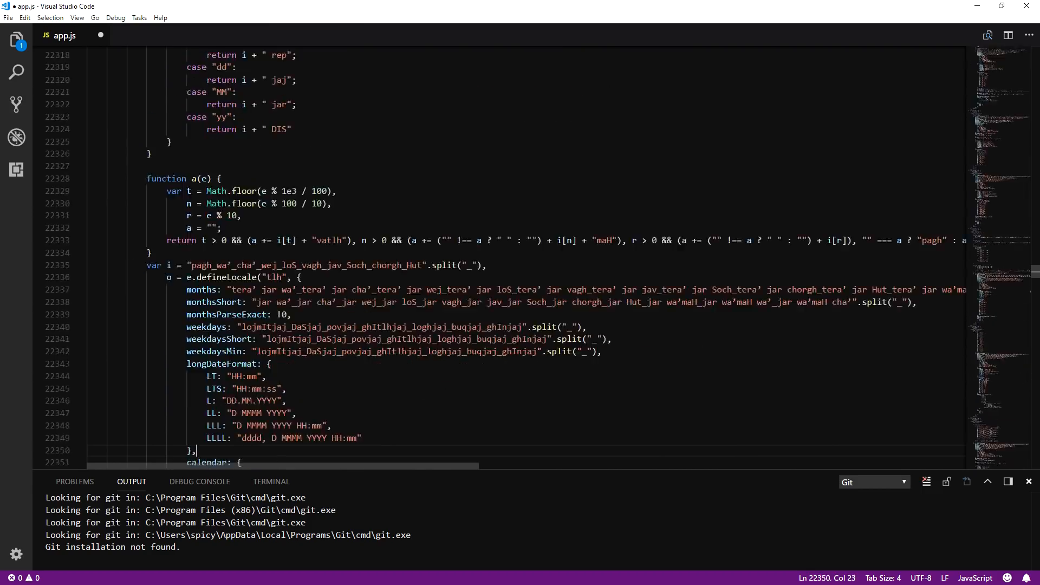
{"action": "scroll", "scroll_direction": "down", "scroll_amount": 3}
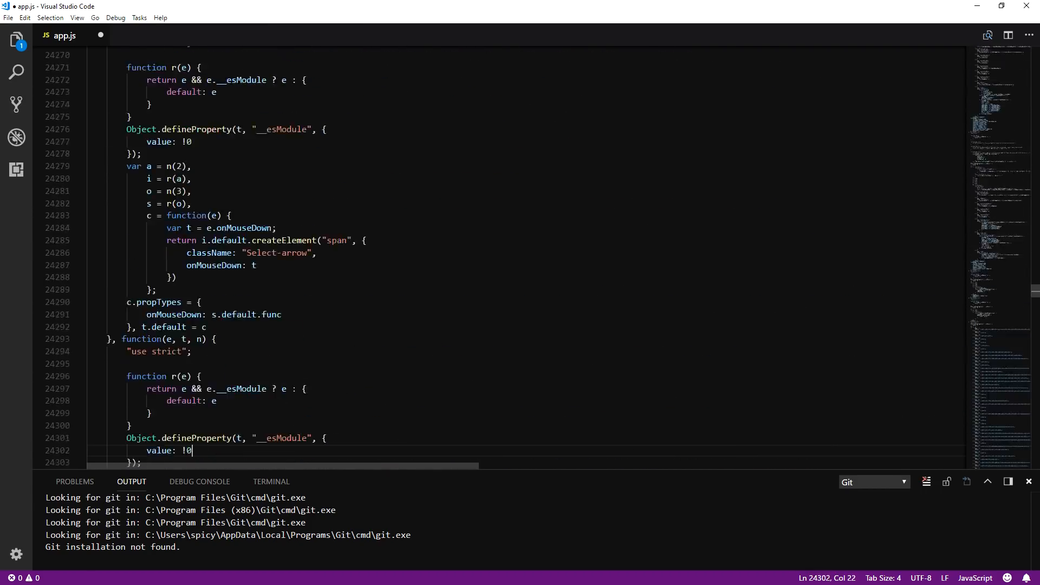
{"action": "scroll", "scroll_direction": "down", "scroll_amount": 3}
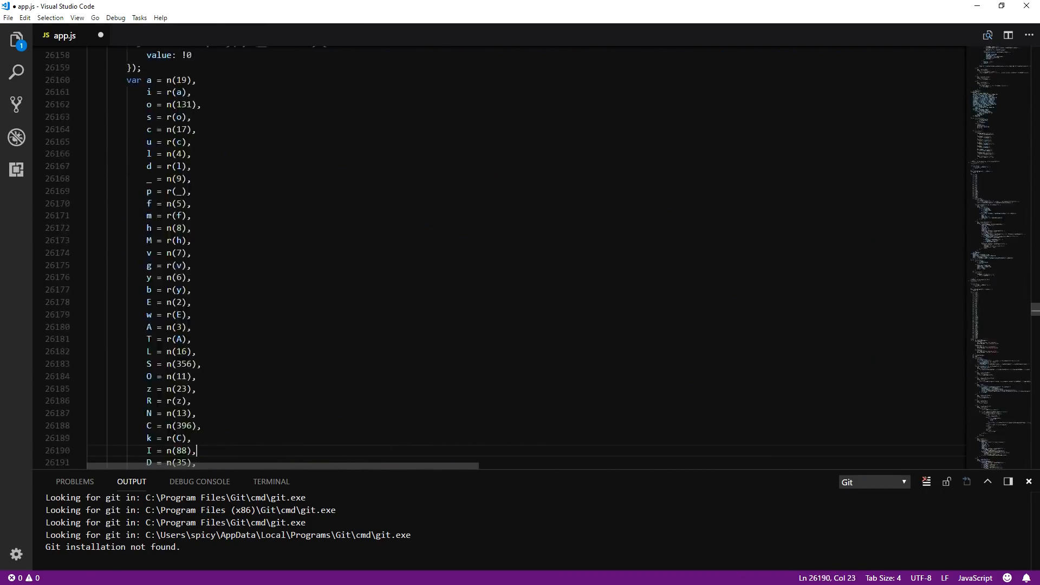
{"action": "scroll", "scroll_direction": "down", "scroll_amount": 3}
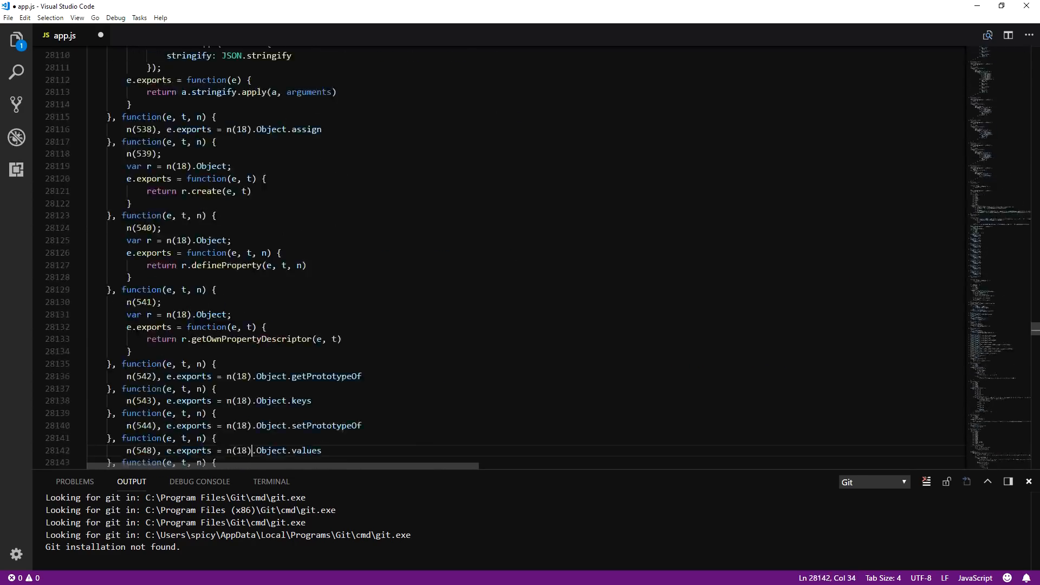
{"action": "scroll", "scroll_direction": "down", "scroll_amount": 3}
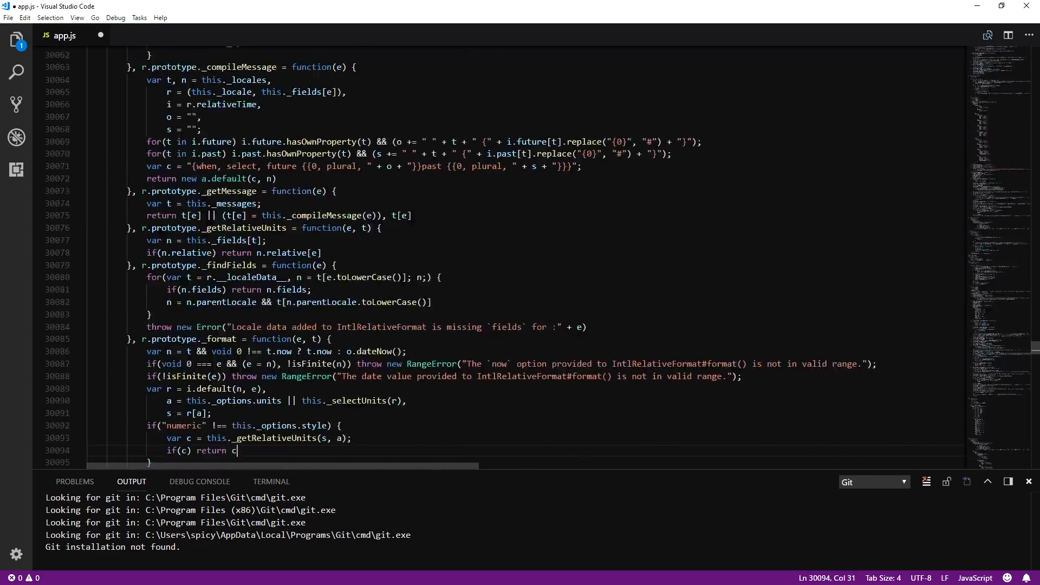
{"action": "scroll", "scroll_direction": "down", "scroll_amount": 3}
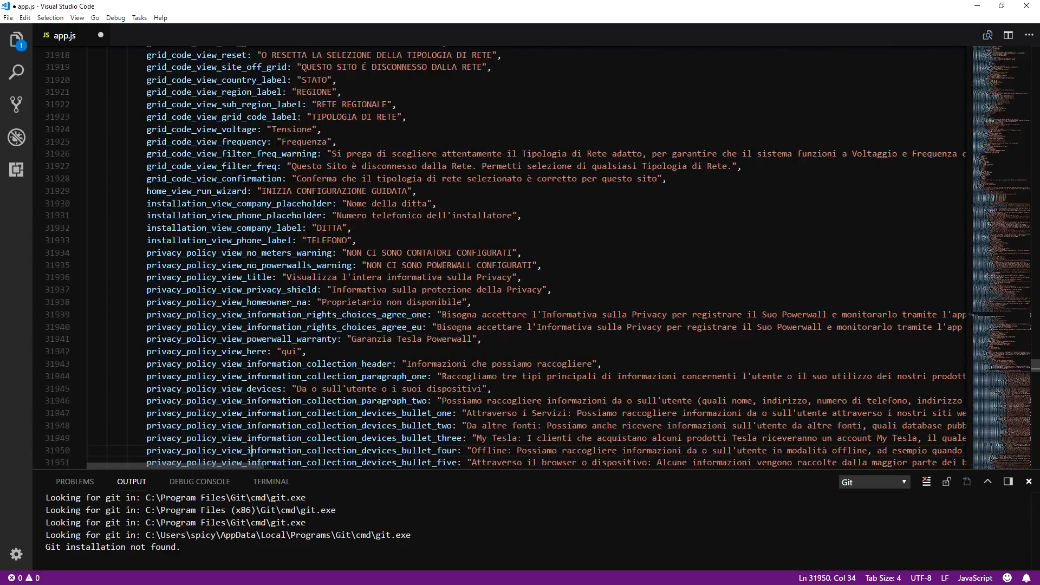